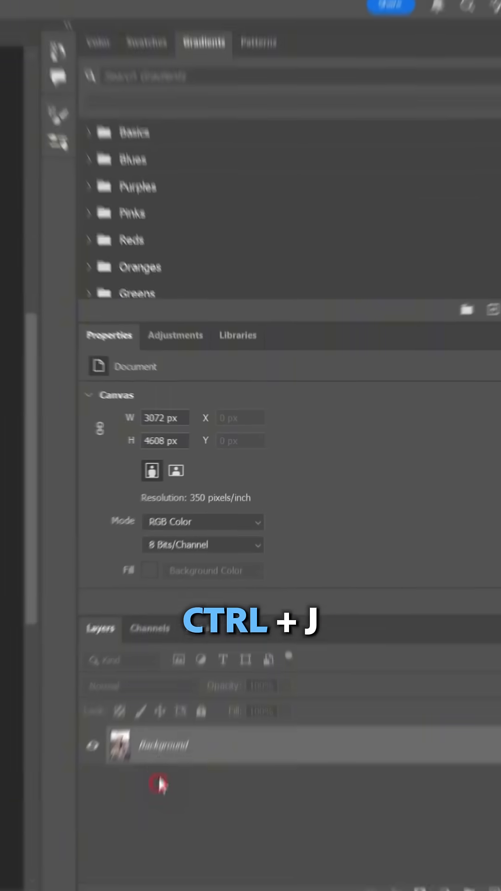
Duplicate the dog photo layer and add a gradient fill with a #ffffff colour stop.
{"action": "key", "text": "ctrl+j"}
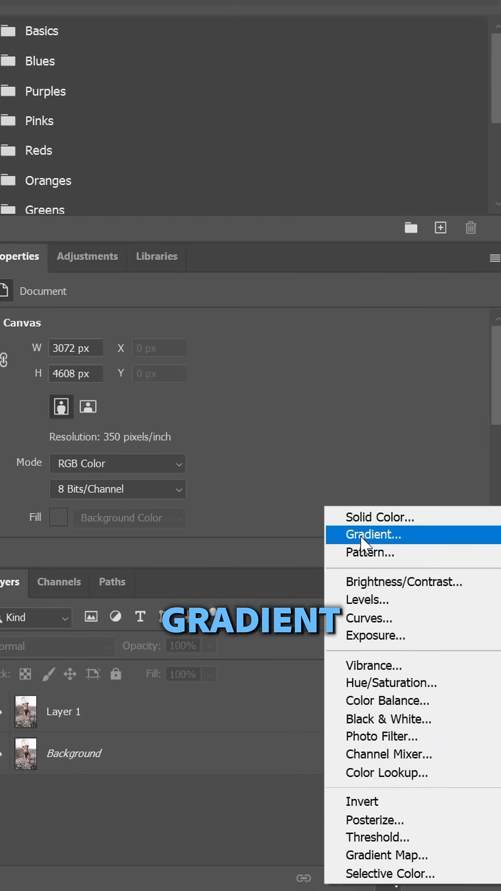
{"action": "left_click", "coordinate": [371, 534]}
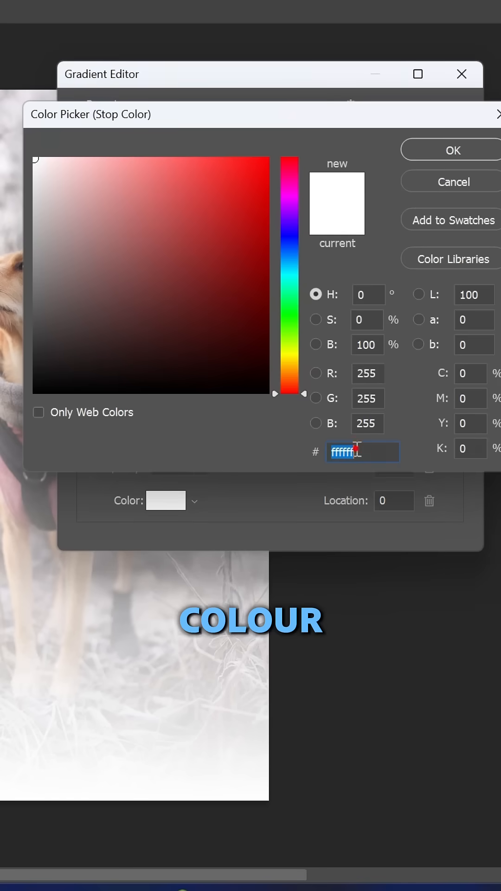
{"action": "left_click", "coordinate": [450, 150]}
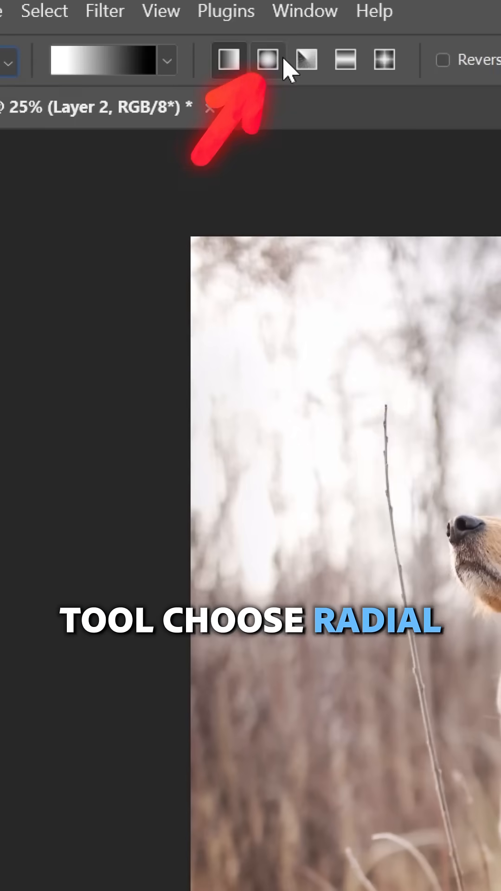
Make the gradient radial and drag it from the photo's top-left corner.
{"action": "left_click", "coordinate": [267, 60]}
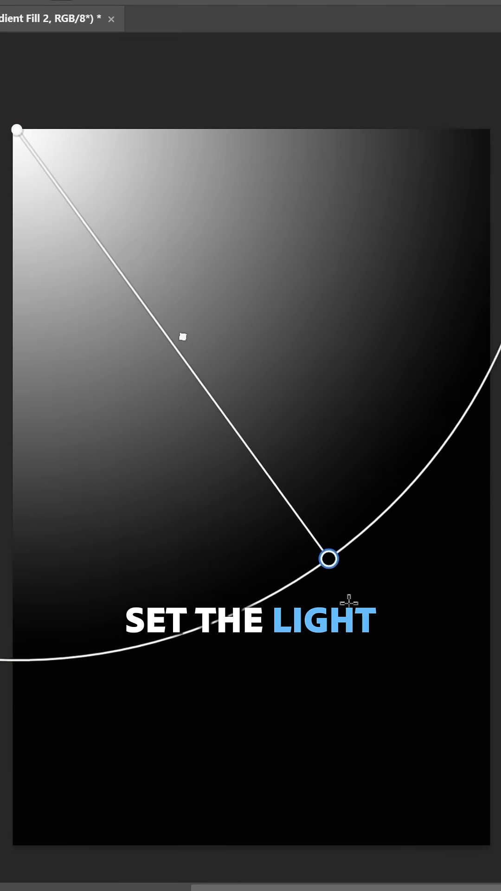
{"action": "left_click", "coordinate": [231, 153]}
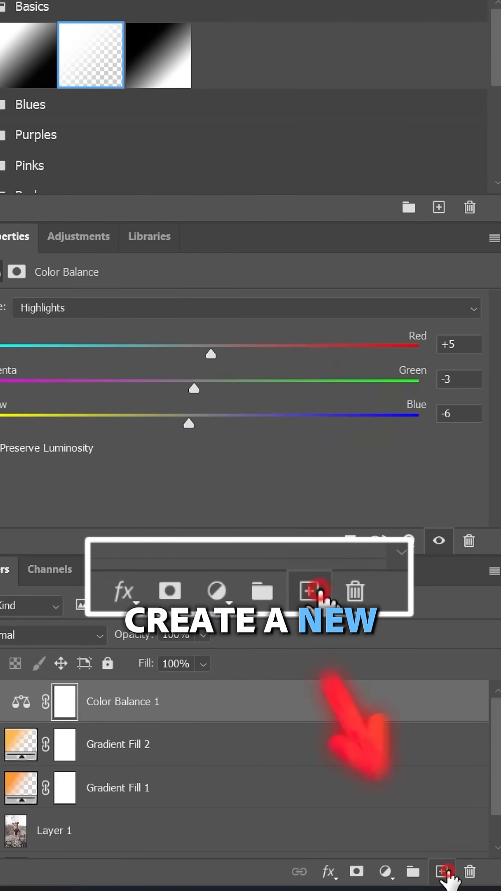
Add a new blank layer above the Color Balance adjustment (Highlights +5, −3, −6).
{"action": "left_click", "coordinate": [104, 13]}
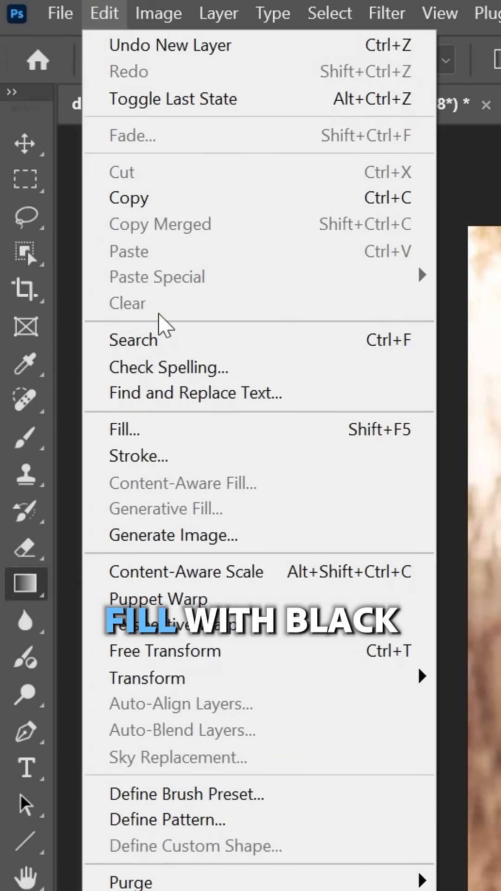
Fill Layer 2 black with a lens flare, blended in Screen mode at 62% opacity.
{"action": "left_click", "coordinate": [124, 429]}
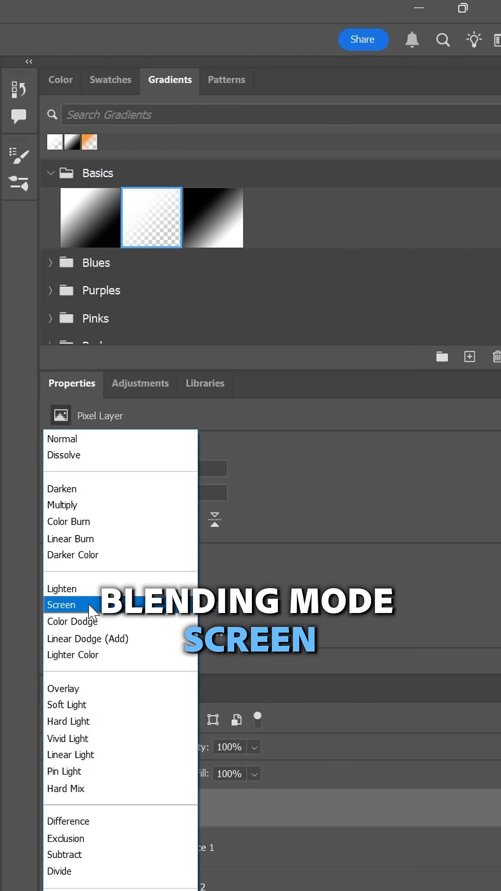
{"action": "left_click", "coordinate": [136, 13]}
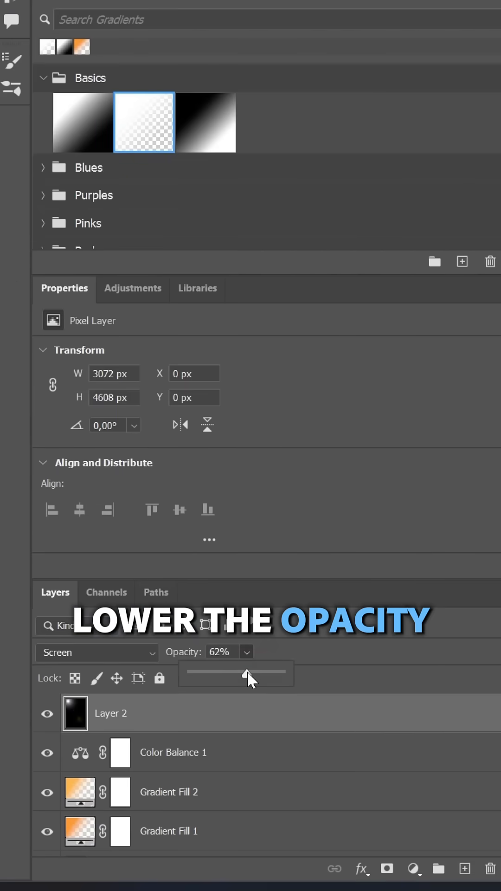
{"action": "left_click", "coordinate": [414, 867]}
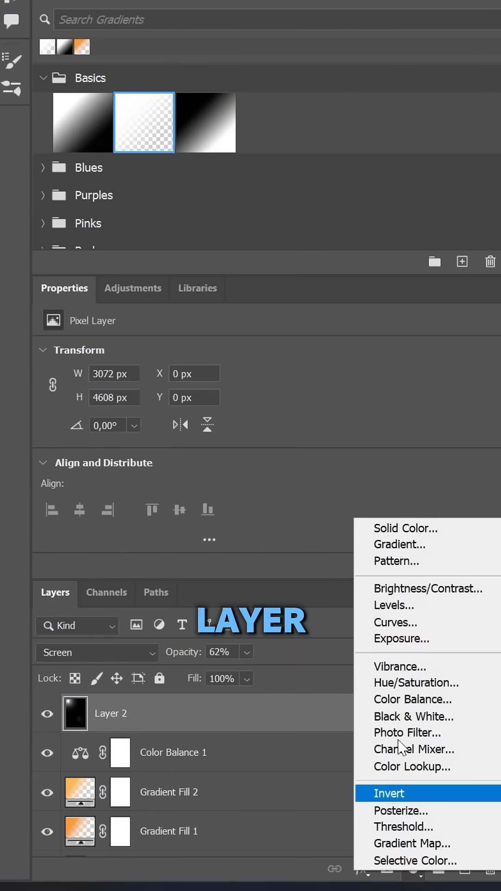